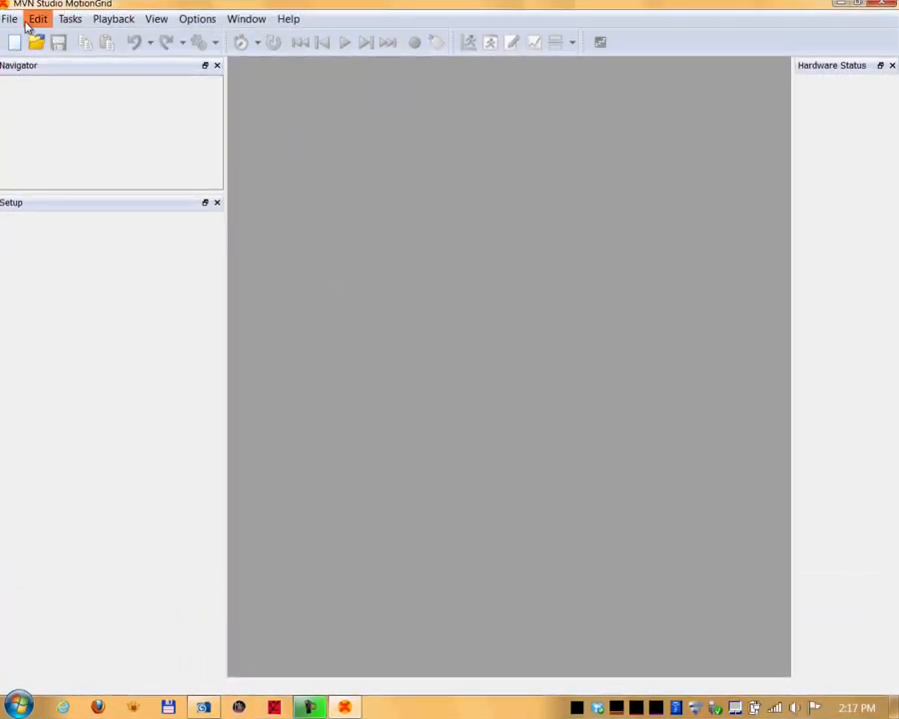
Load the ALL THE SINGEL LADIES recording, play it, and mark a frame range on the timeline.
click(8, 18)
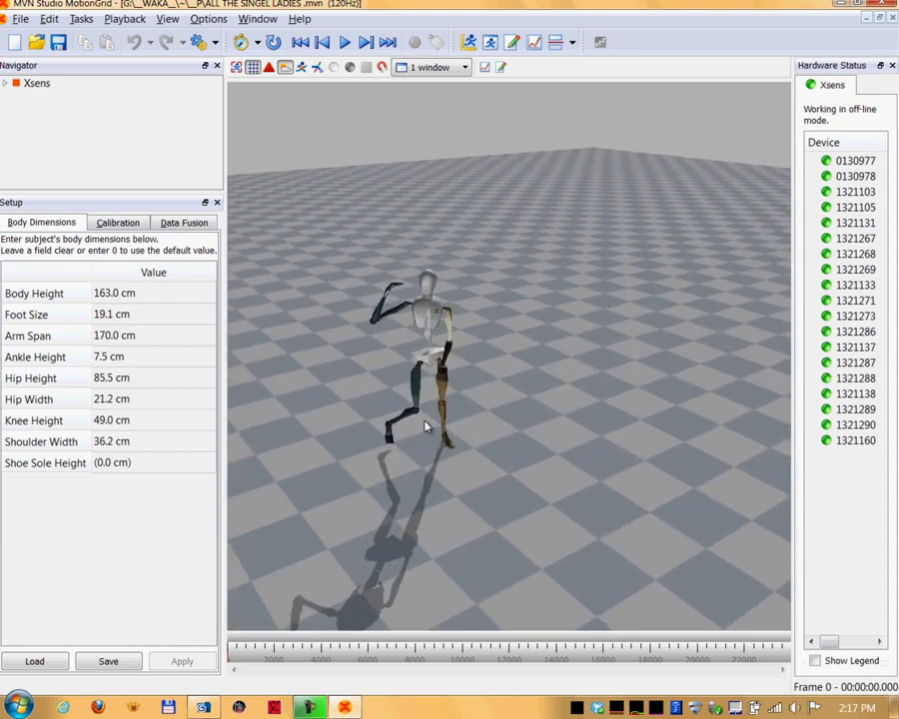
click(344, 42)
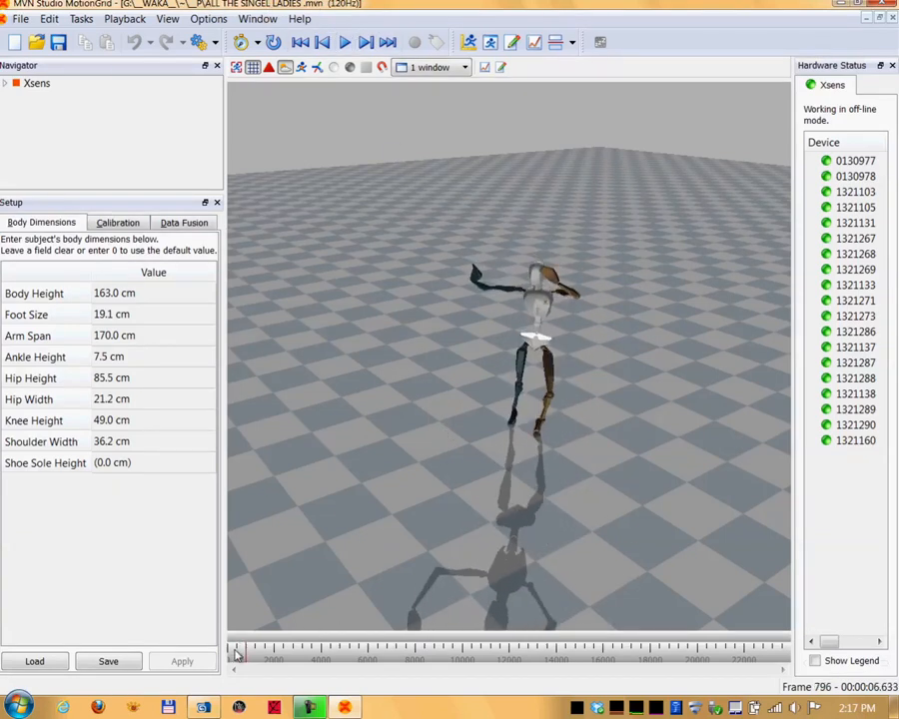
drag(238, 655, 466, 656)
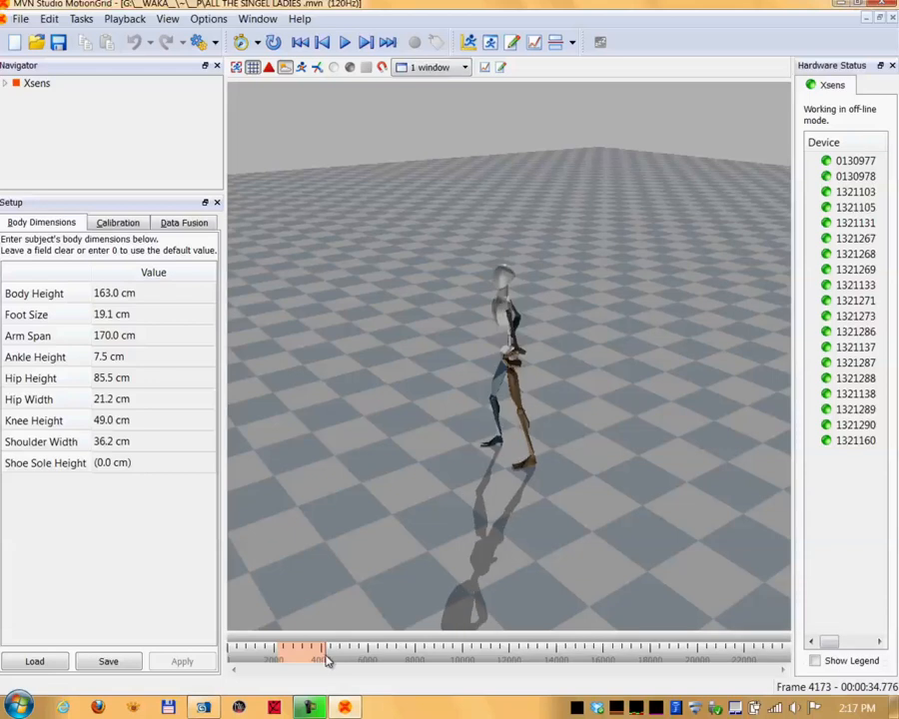
Export the marked frames as BVH to the Desktop/test folder, keeping the existing output path.
click(18, 18)
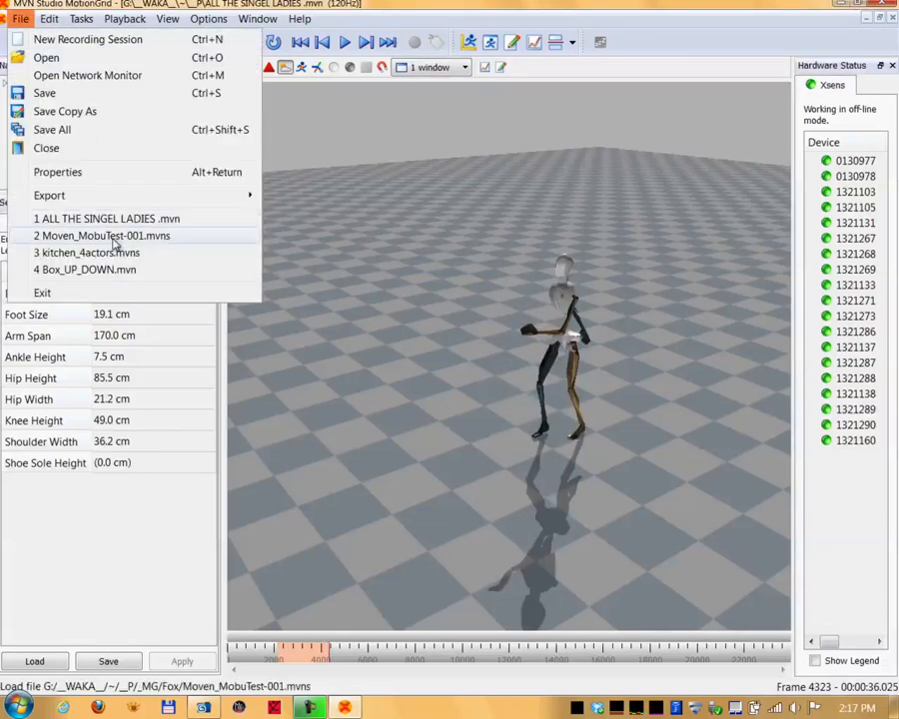
click(48, 195)
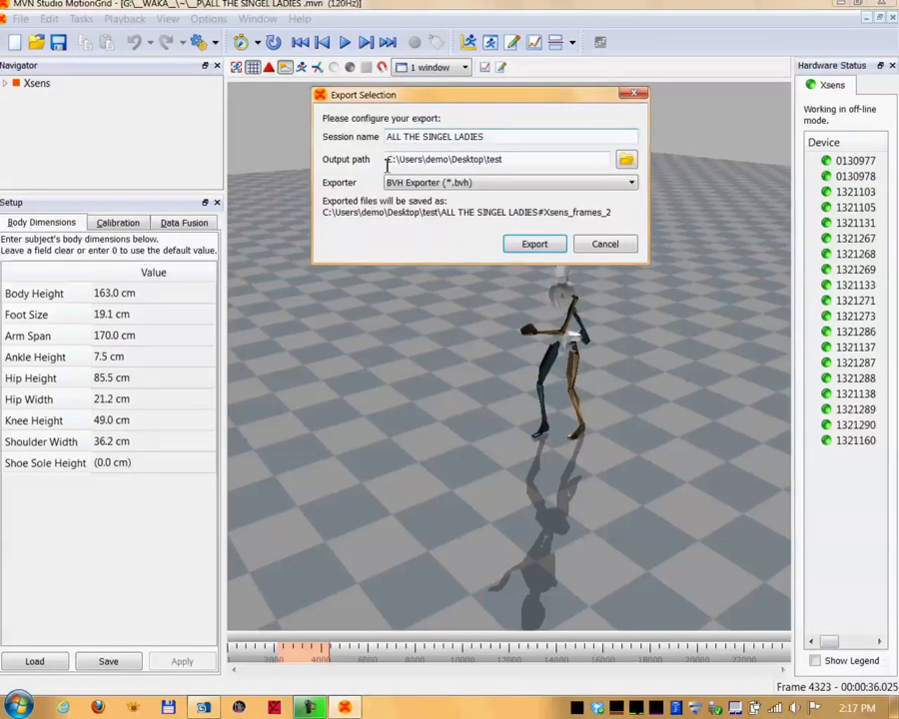
click(625, 160)
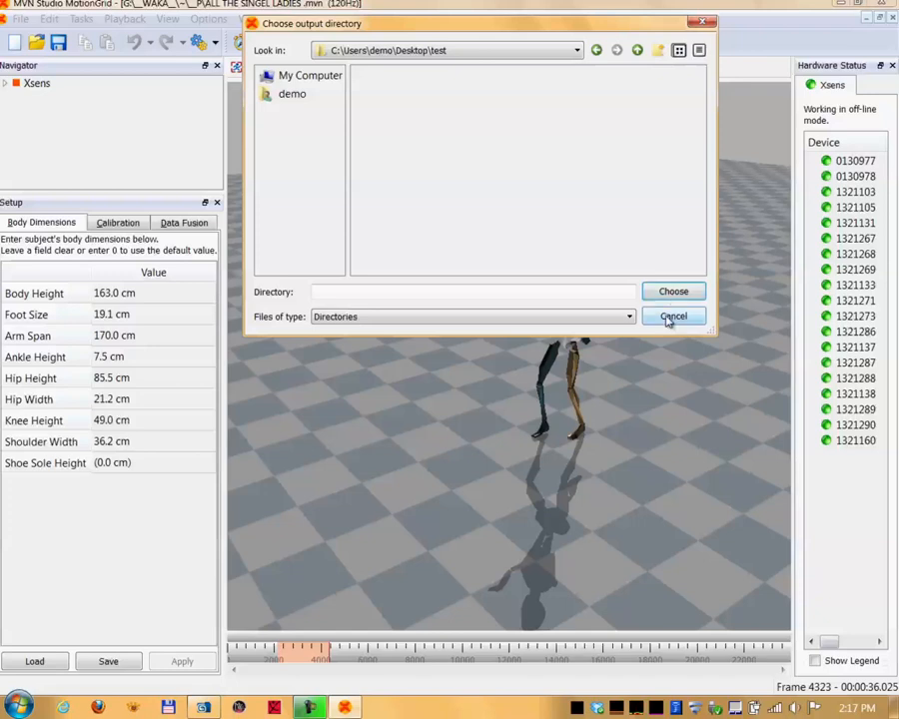
click(673, 315)
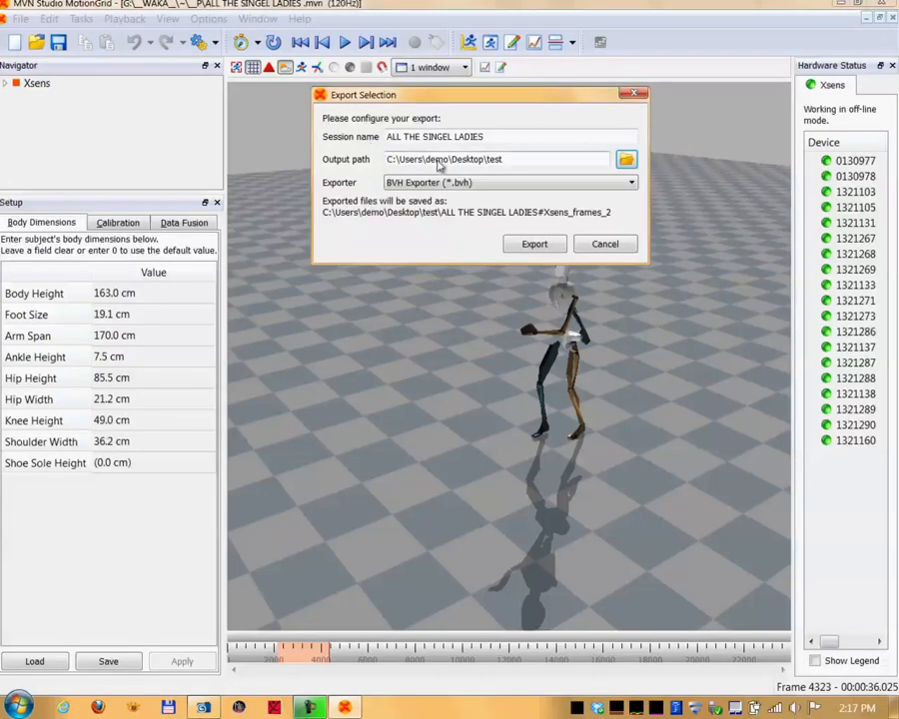
click(629, 182)
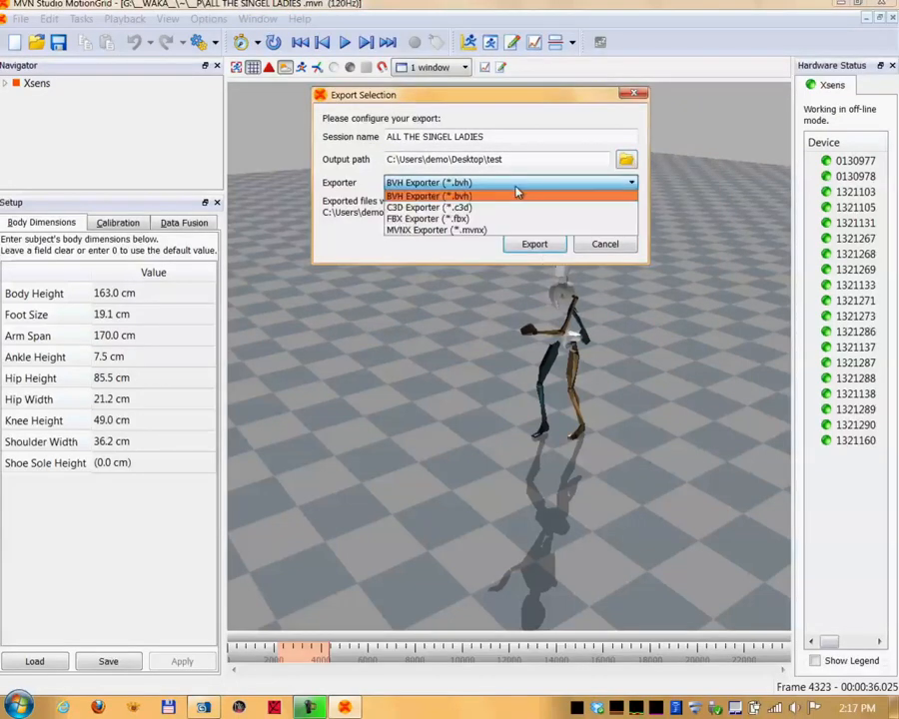
click(427, 181)
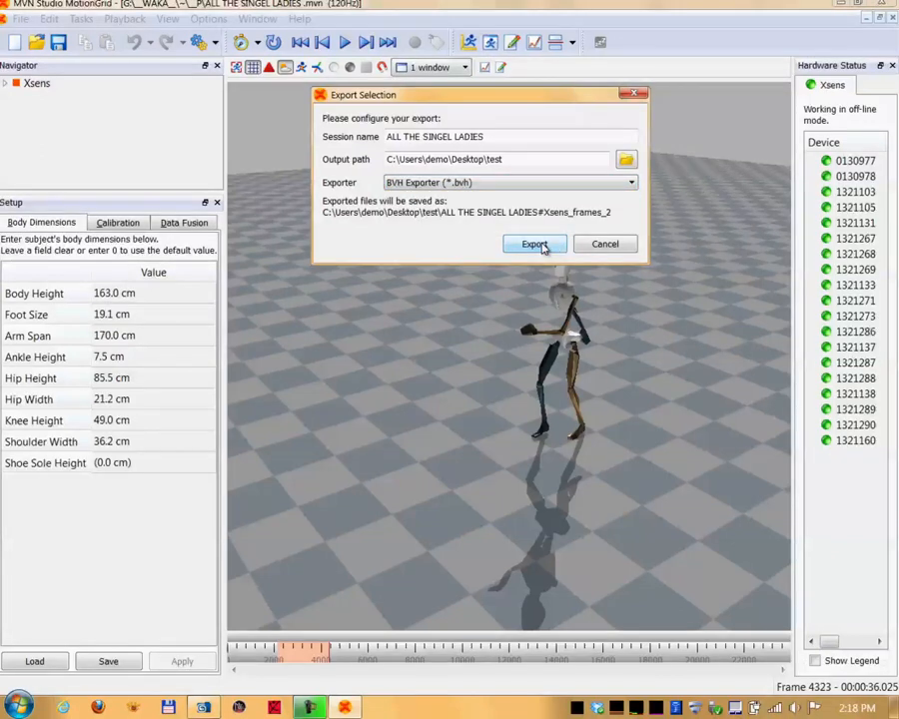
click(535, 243)
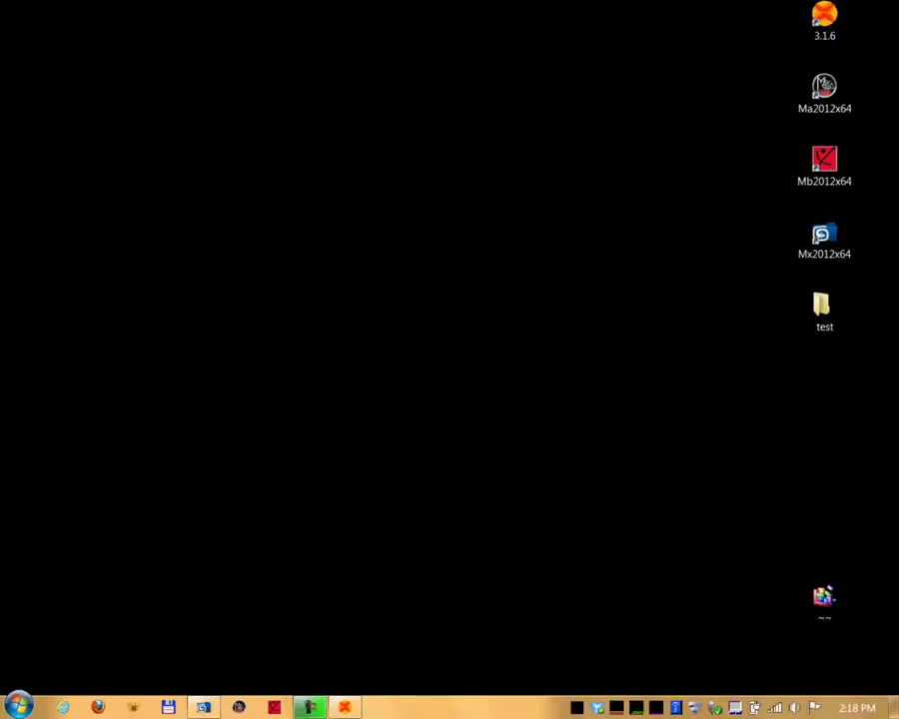
Check the test folder on the desktop for the exported frames 2132–4323 .bvh file.
double_click(824, 310)
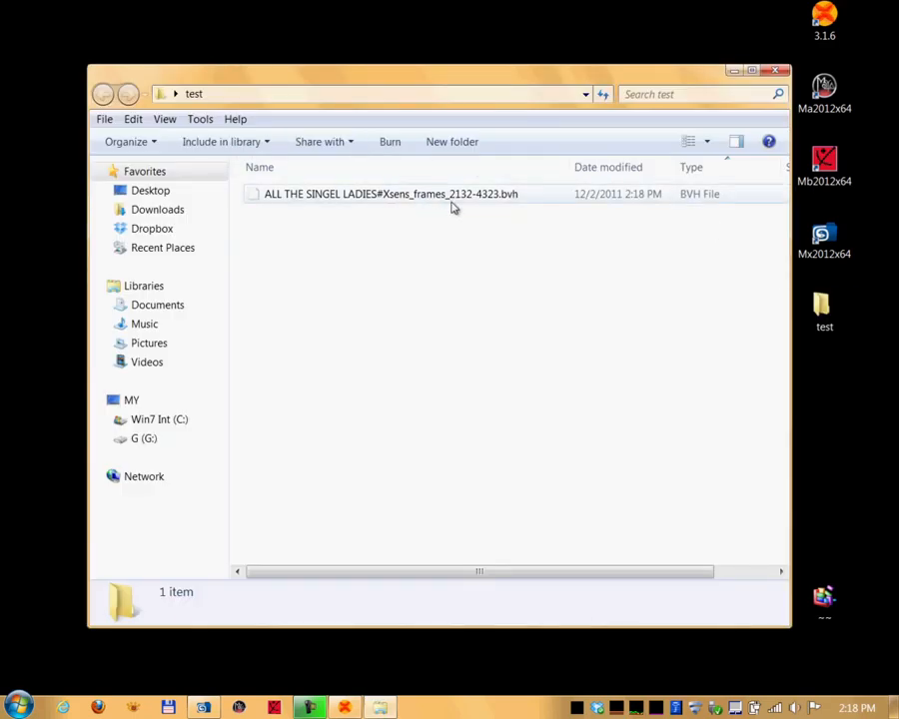
mouse_move(484, 203)
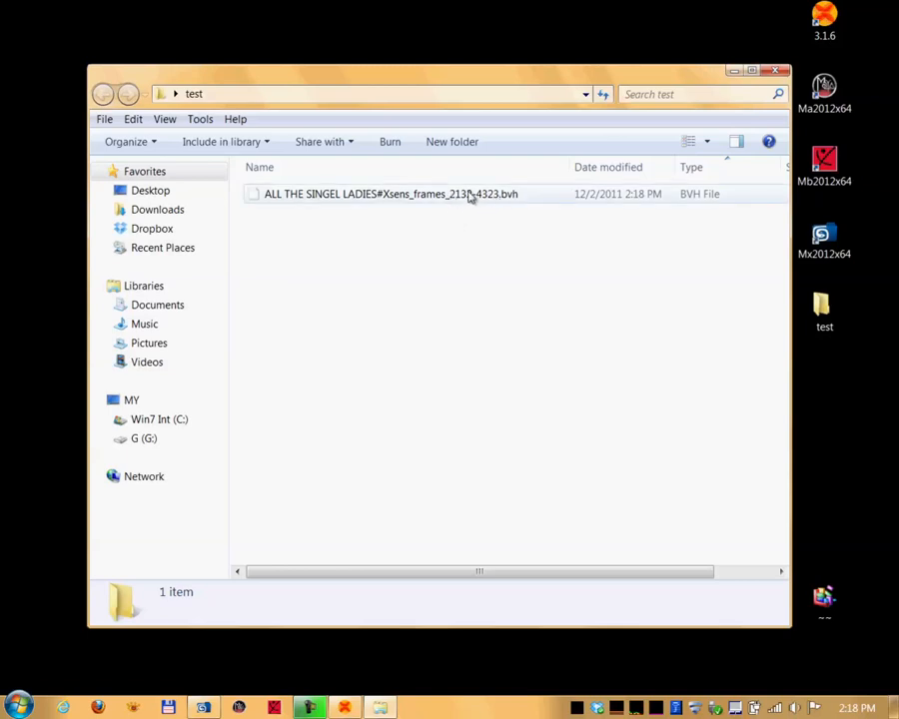
click(775, 70)
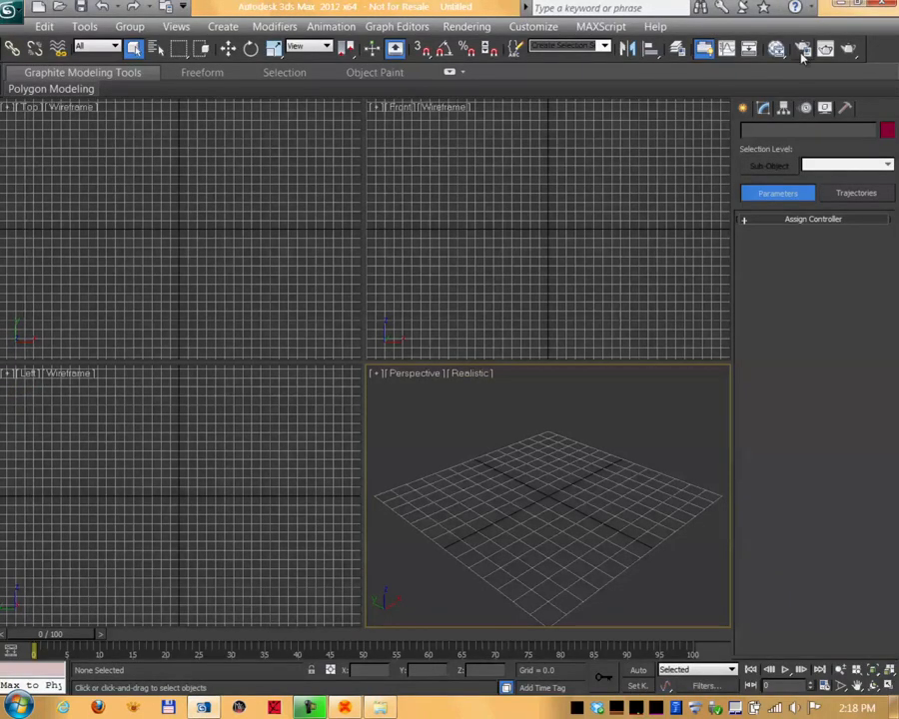
mouse_move(805, 108)
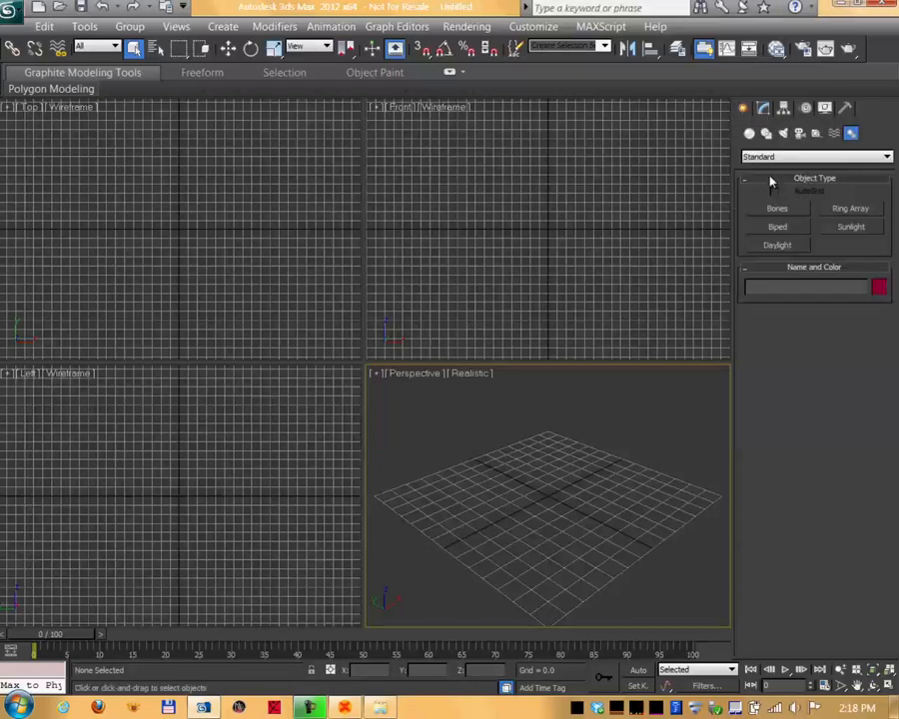
Create a biped, then choose the exported BVH clip in the Motion Capture load dialog.
click(777, 227)
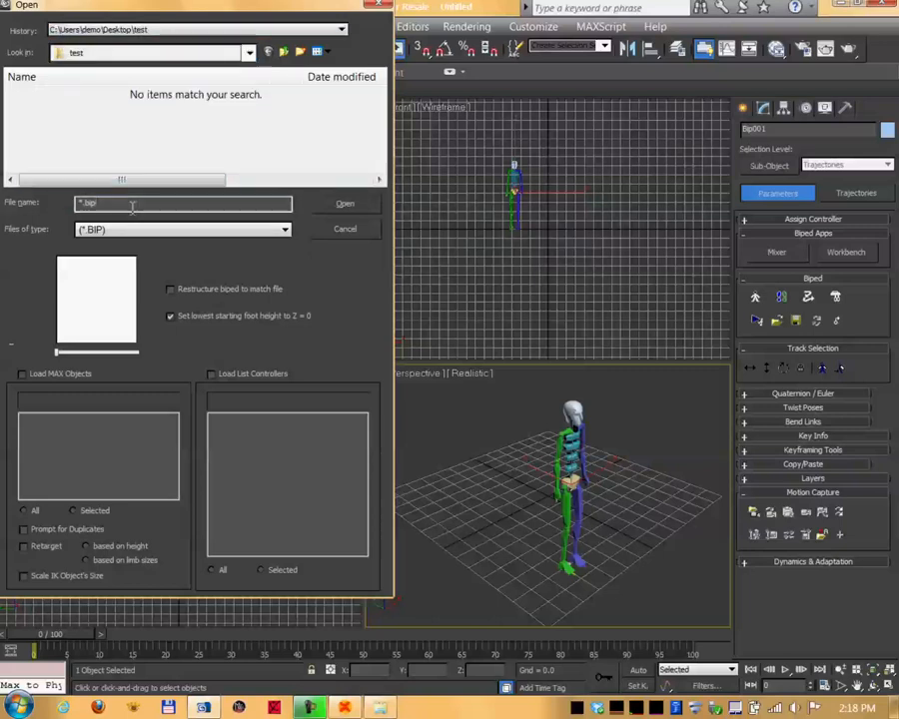
click(184, 228)
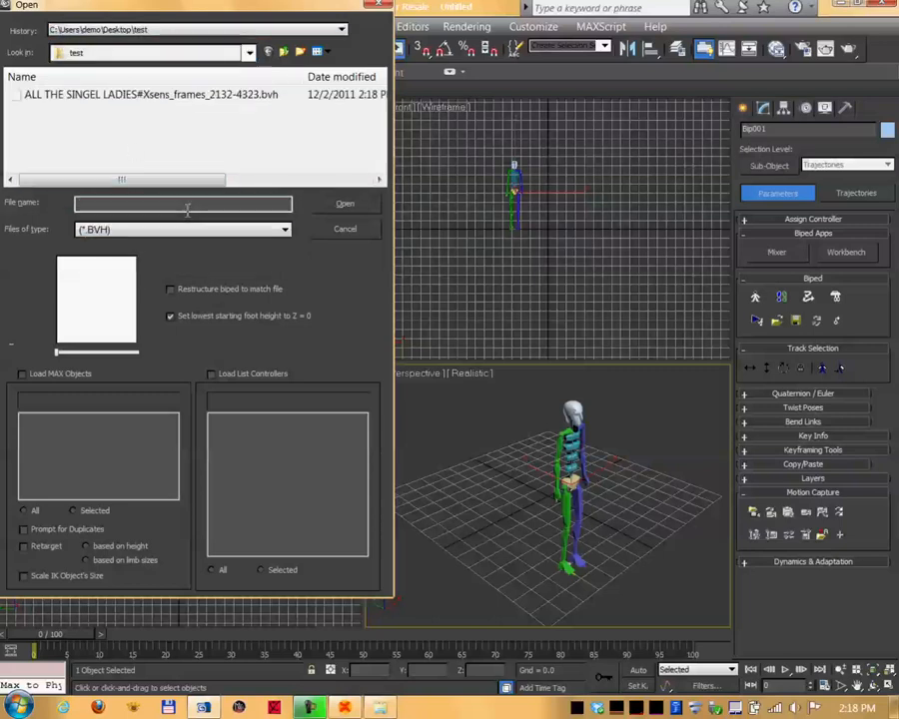
click(150, 94)
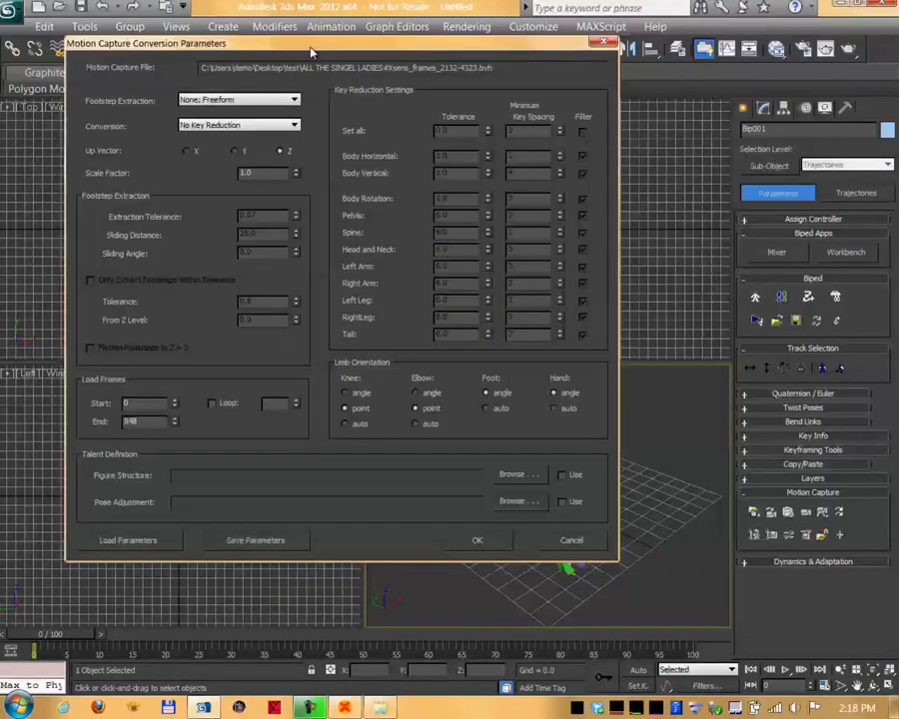
mouse_move(249, 72)
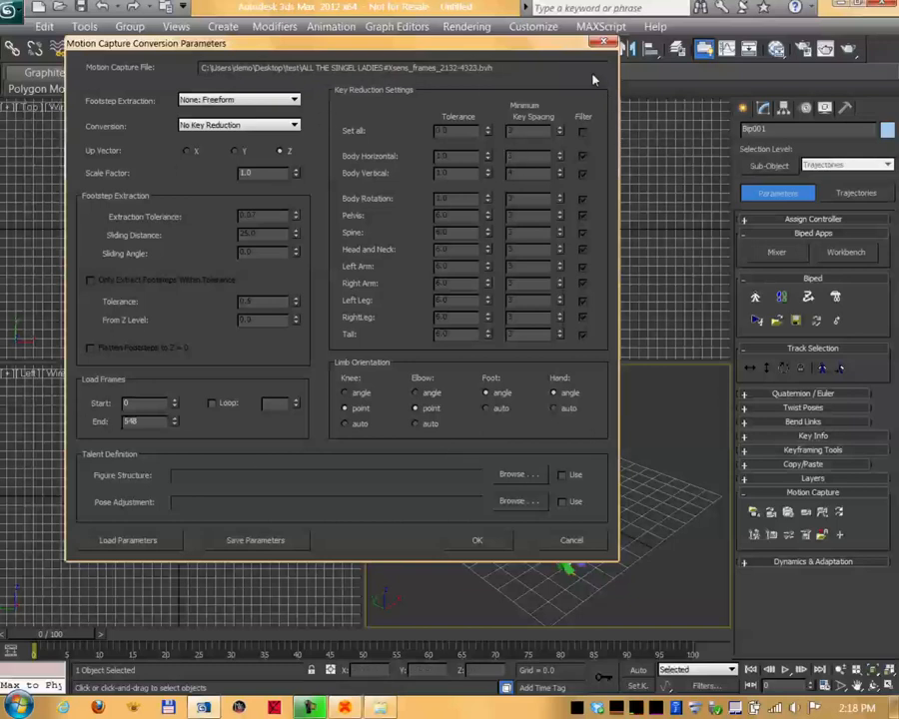
mouse_move(212, 368)
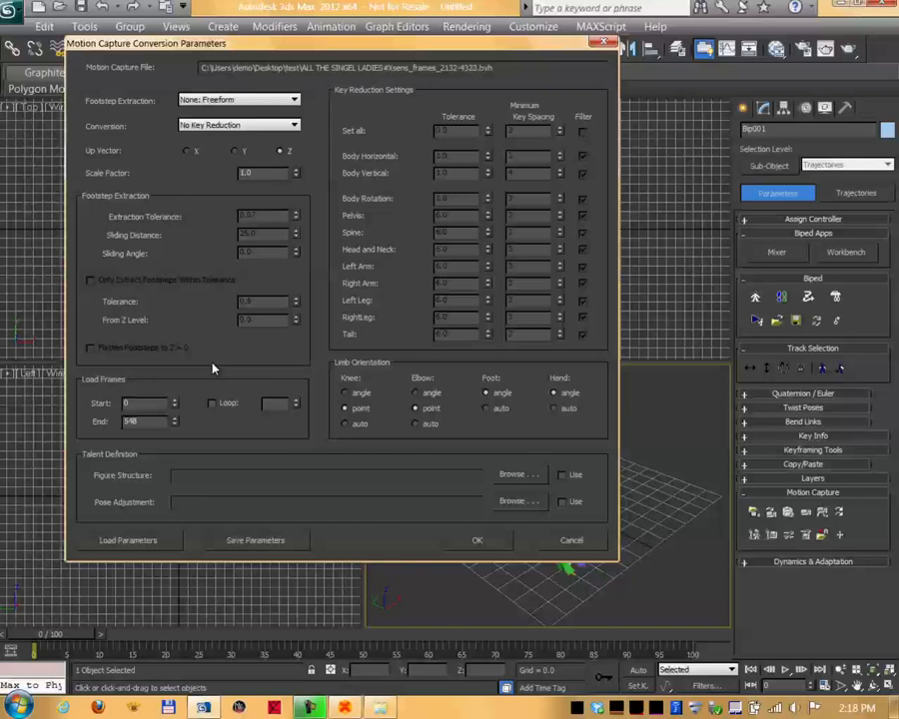
mouse_move(257, 168)
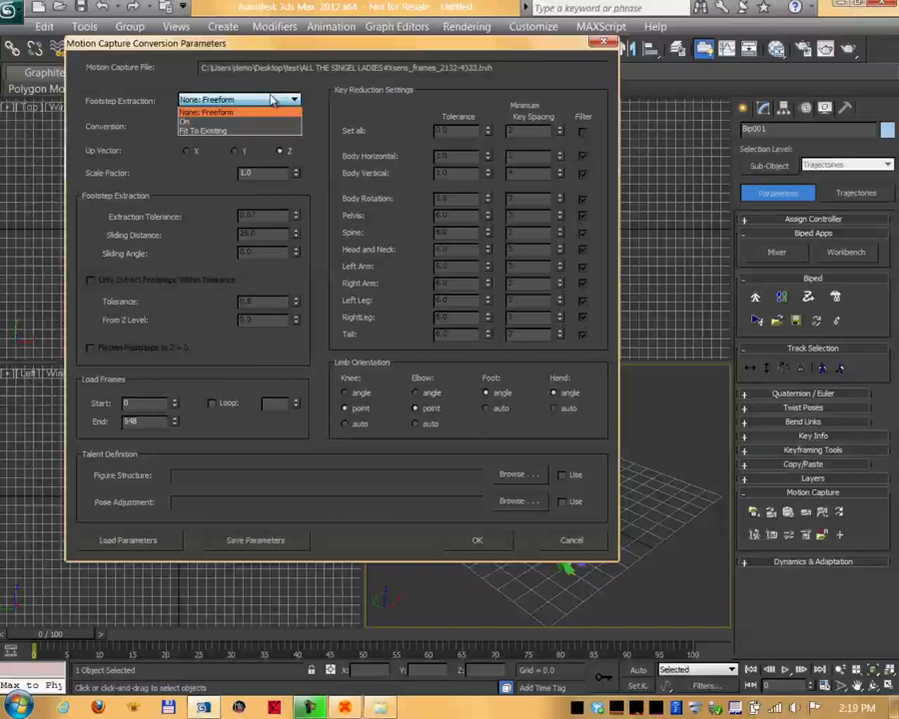
Convert the clip as Freeform footsteps with No Key Reduction and apply it to the biped.
click(238, 124)
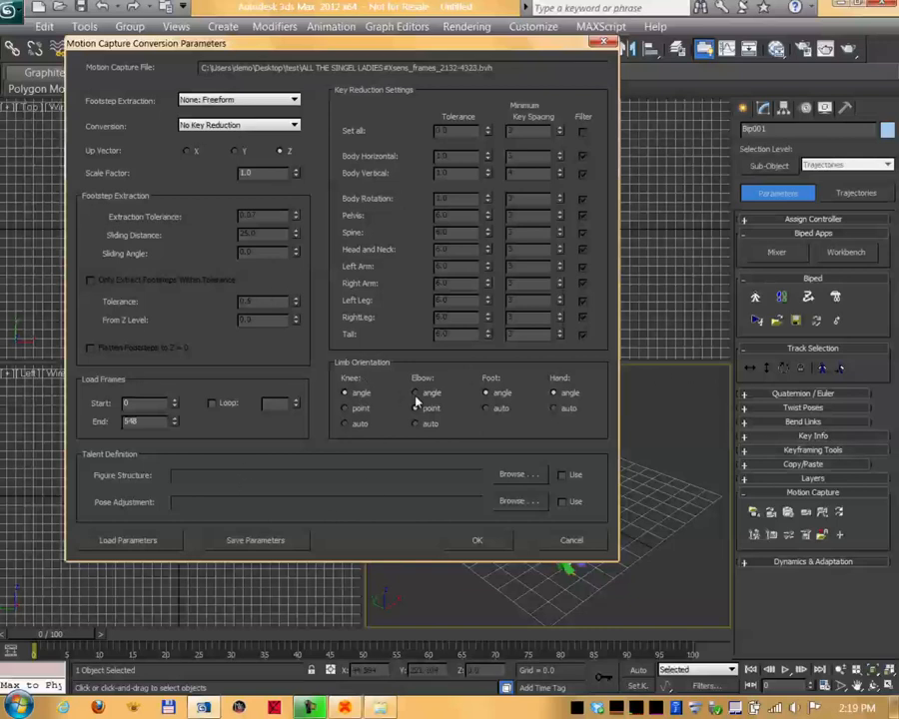
mouse_move(431, 403)
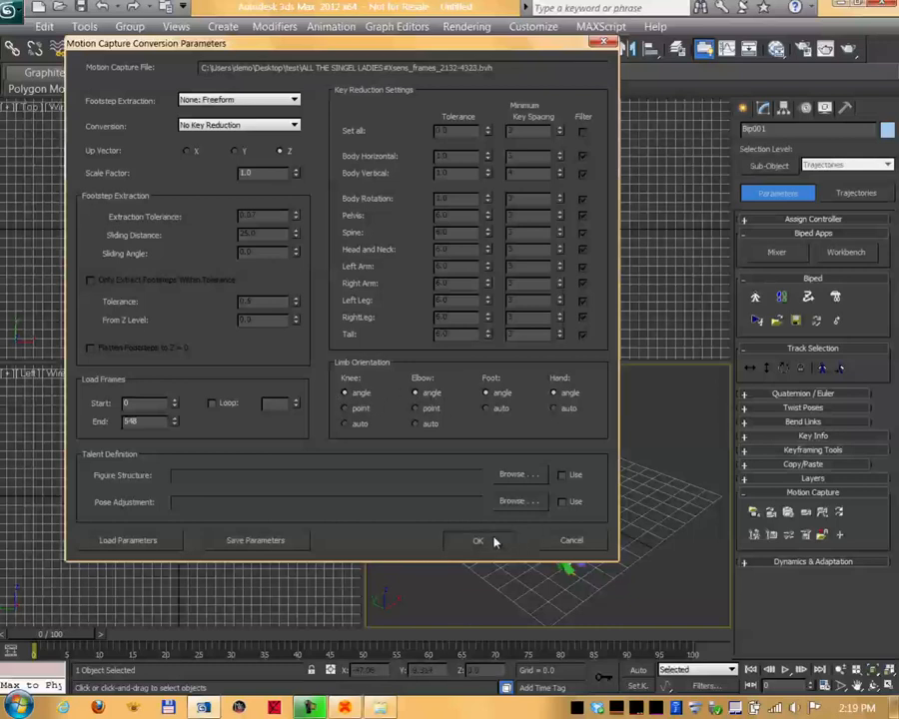
click(478, 540)
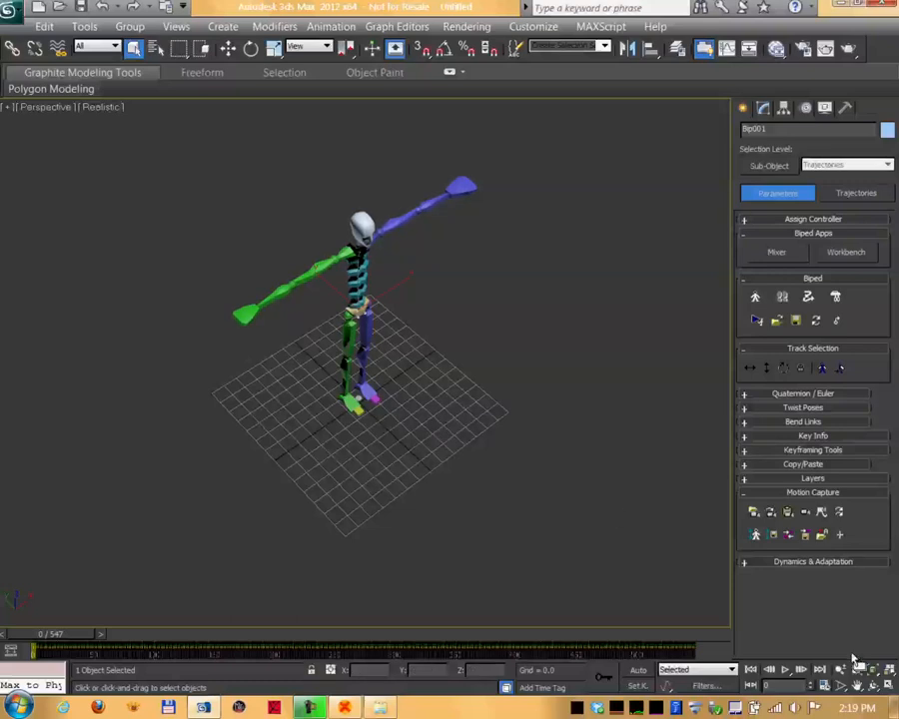
Play the imported dance animation on the biped, then stop playback.
click(785, 669)
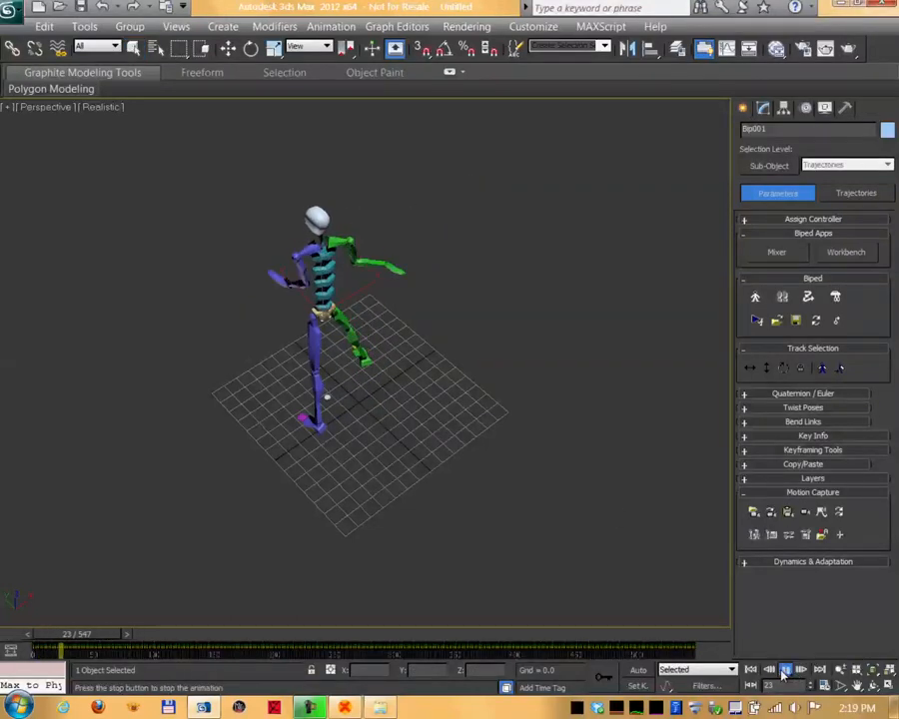
click(787, 669)
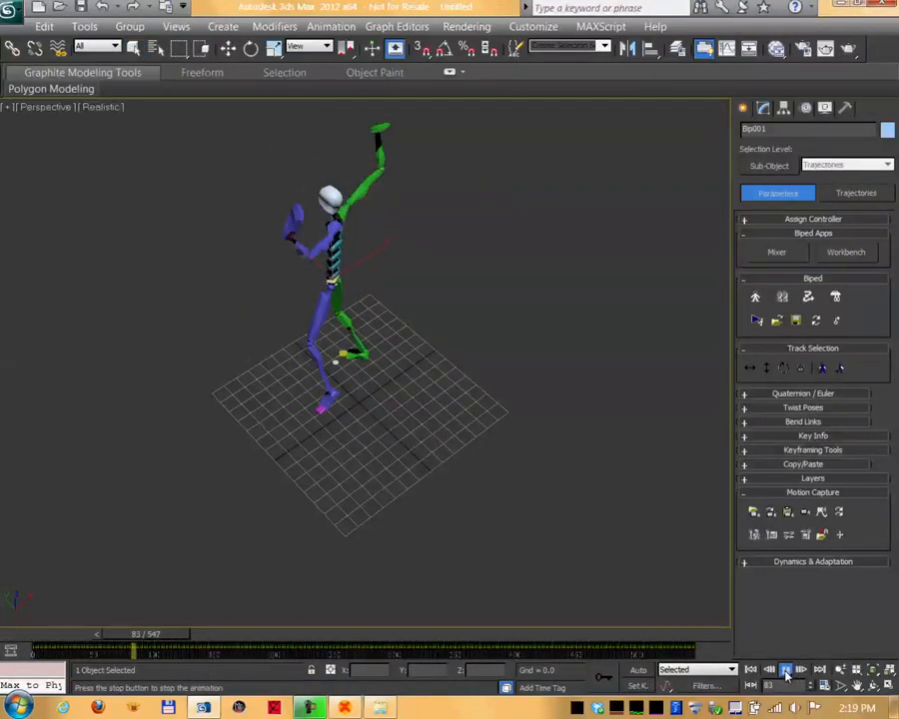
click(785, 669)
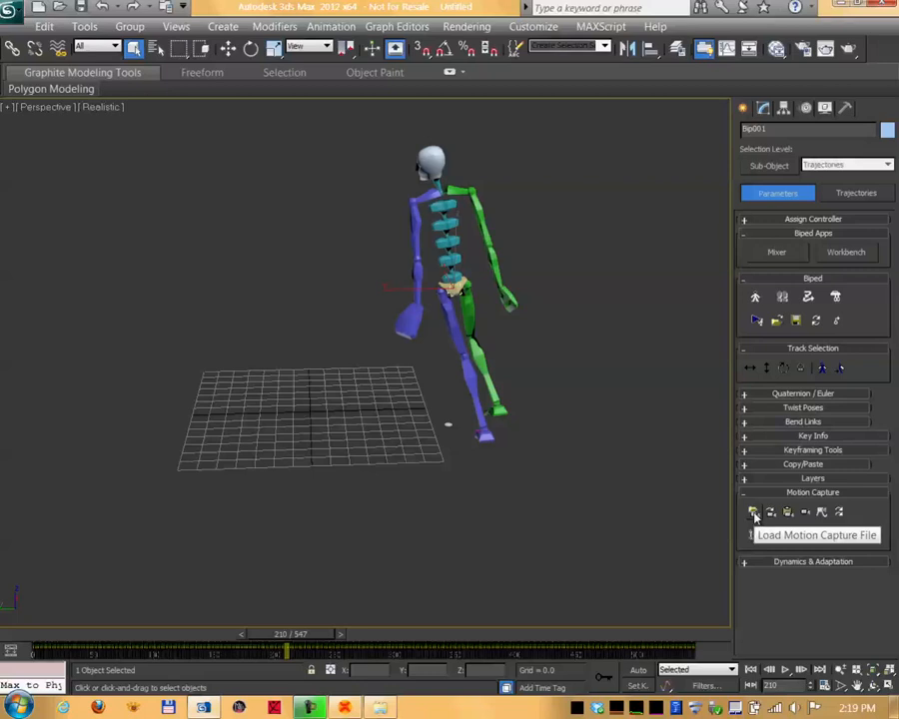
Create a small second biped, then select the mocap biped and start saving its motion.
click(747, 108)
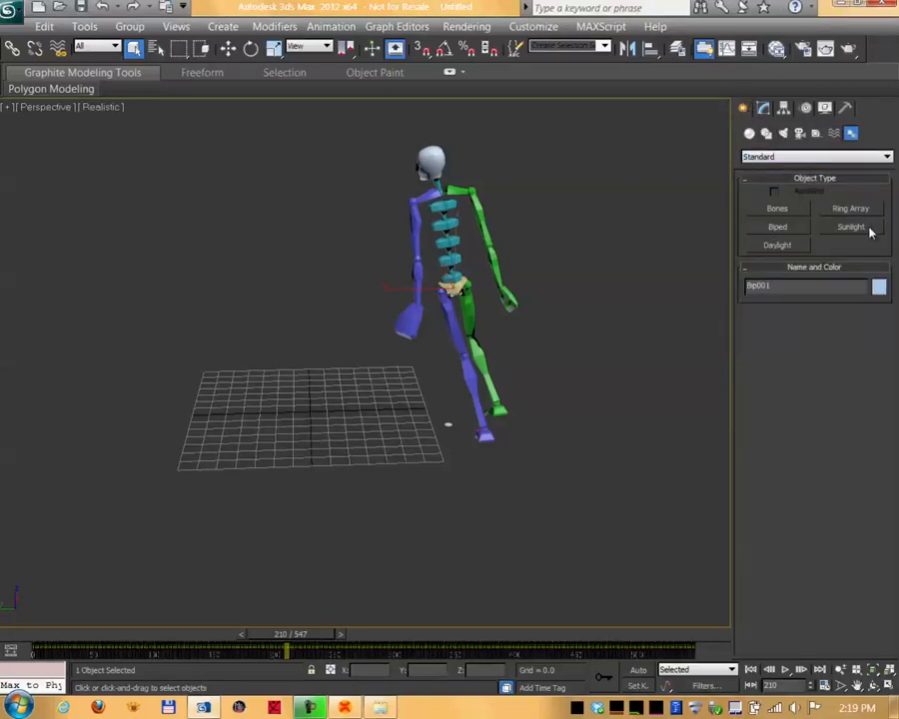
click(778, 227)
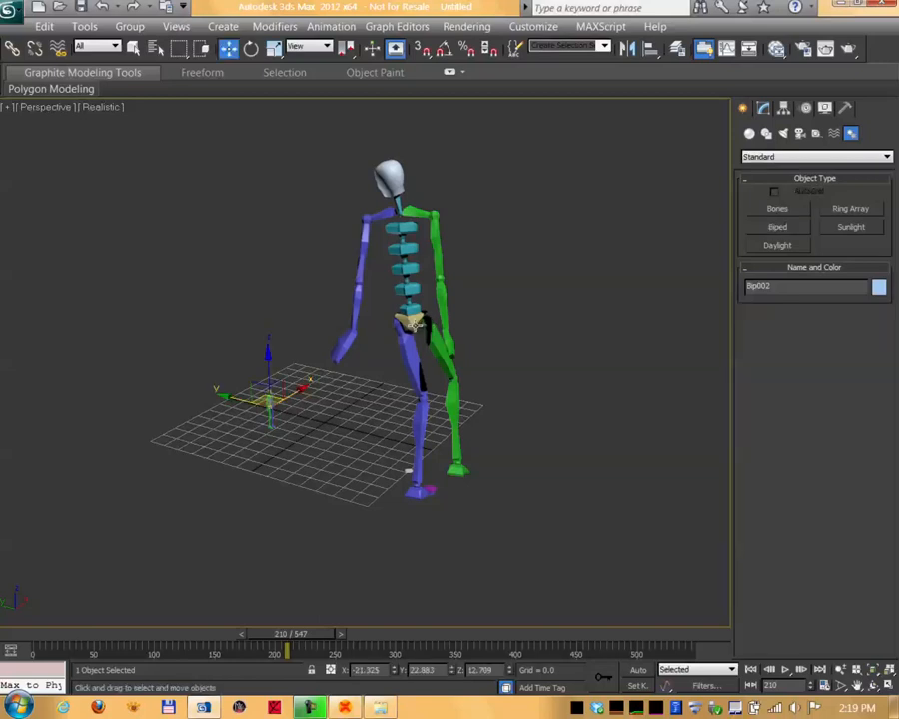
click(410, 316)
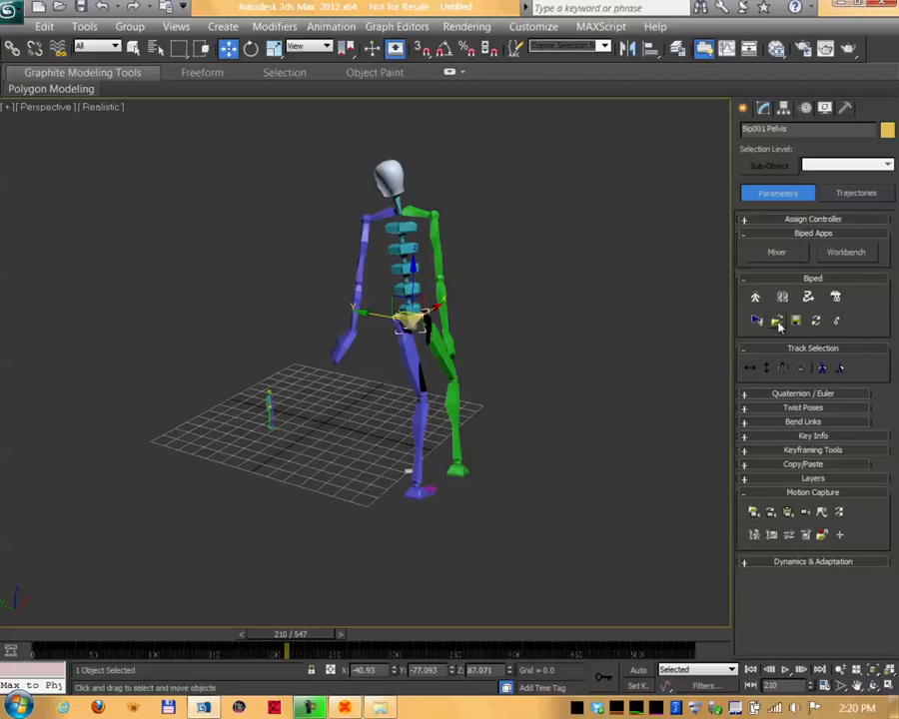
click(755, 319)
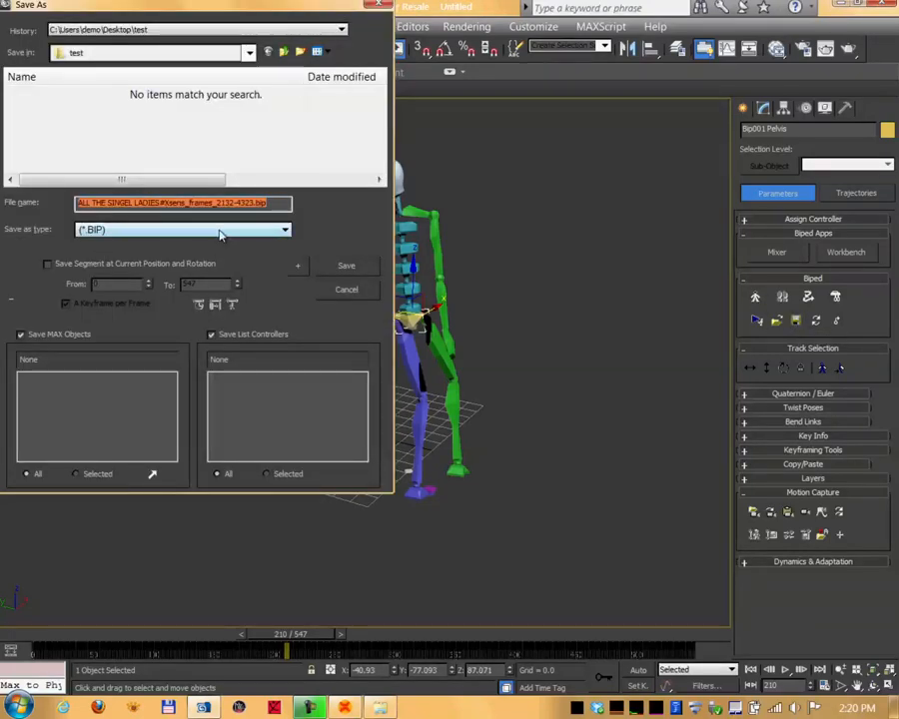
Save the motion as a .bip file named after the clip's frames in the test folder.
click(48, 263)
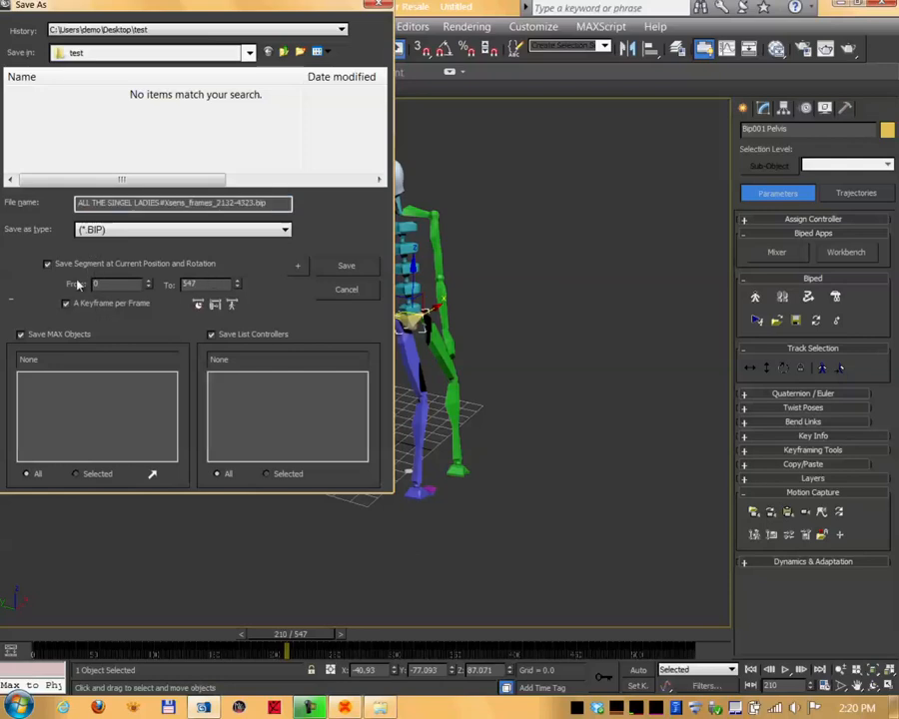
mouse_move(330, 270)
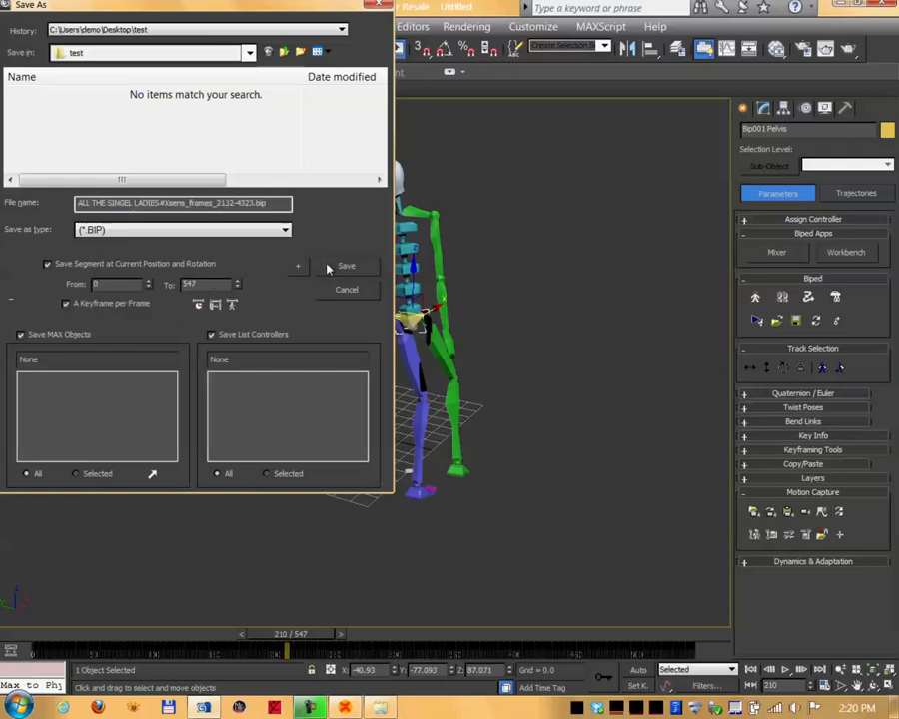
click(346, 288)
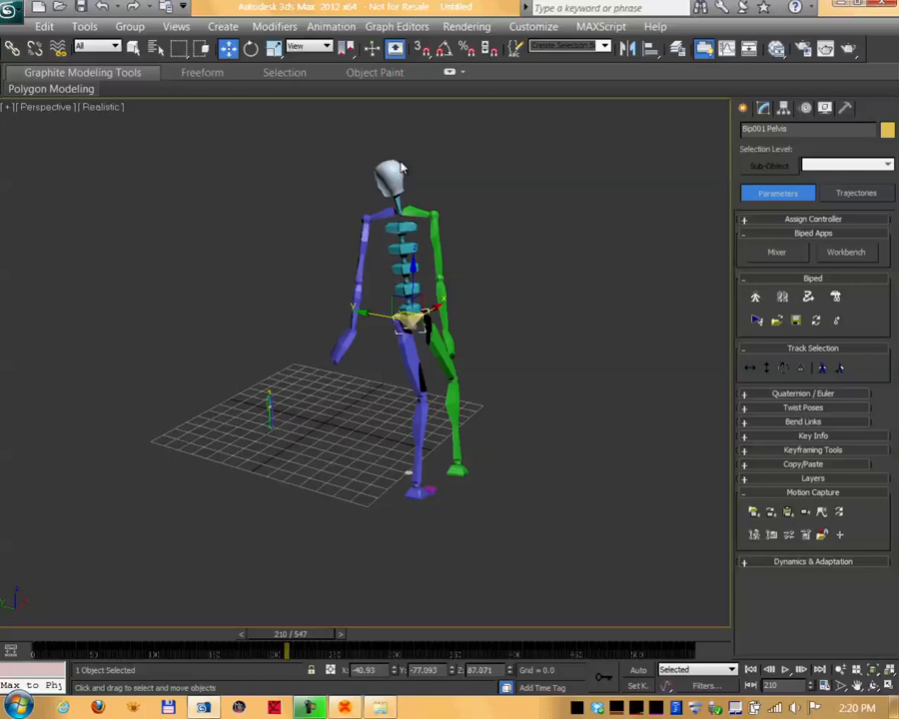
Load the saved .bip onto the smaller biped and play the retargeted animation.
click(396, 320)
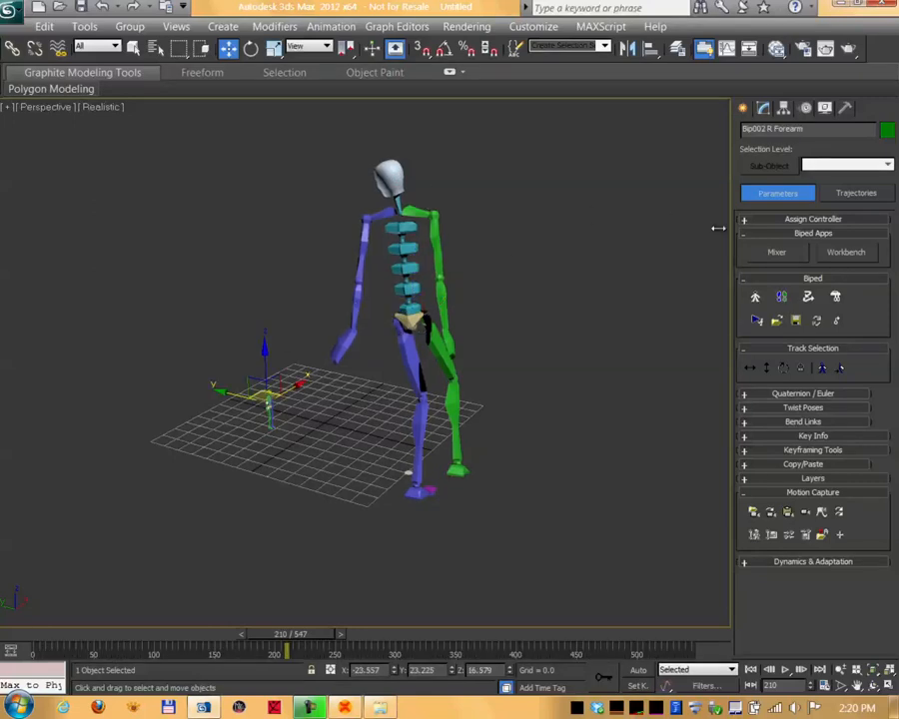
mouse_move(795, 319)
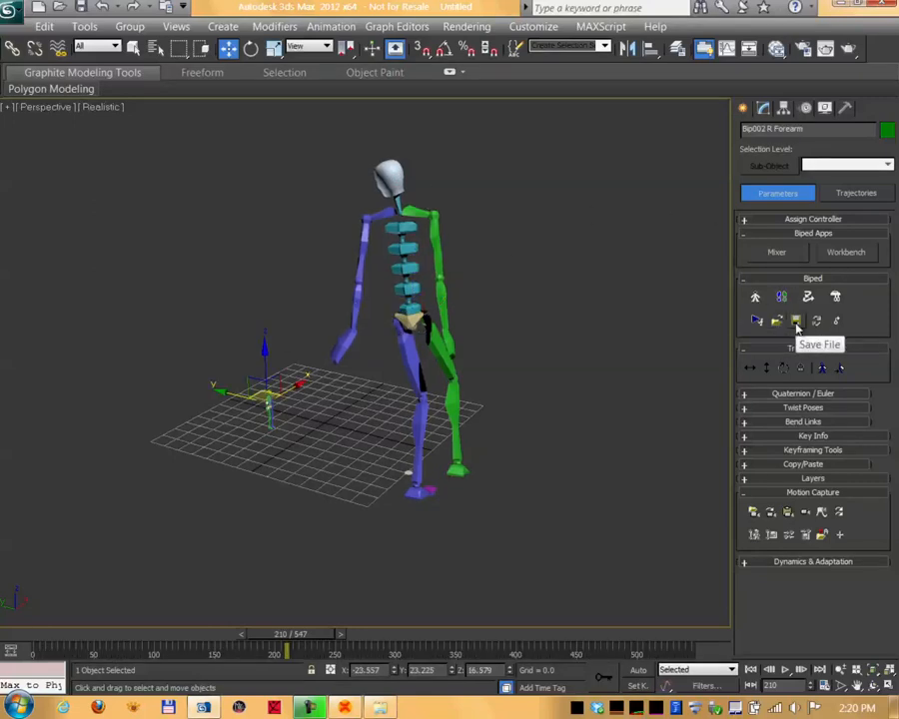
click(755, 320)
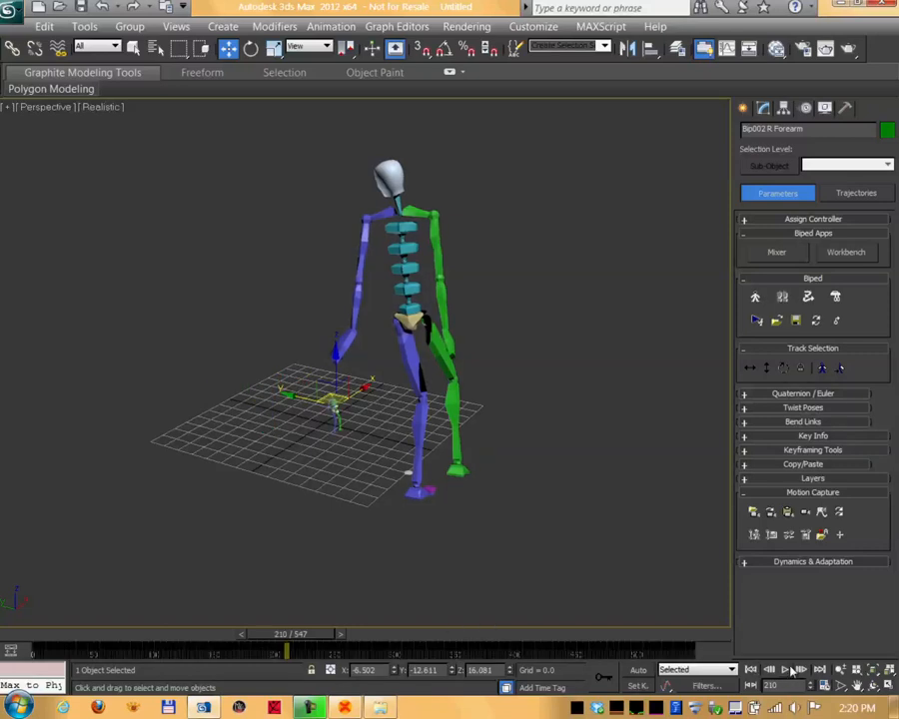
click(783, 670)
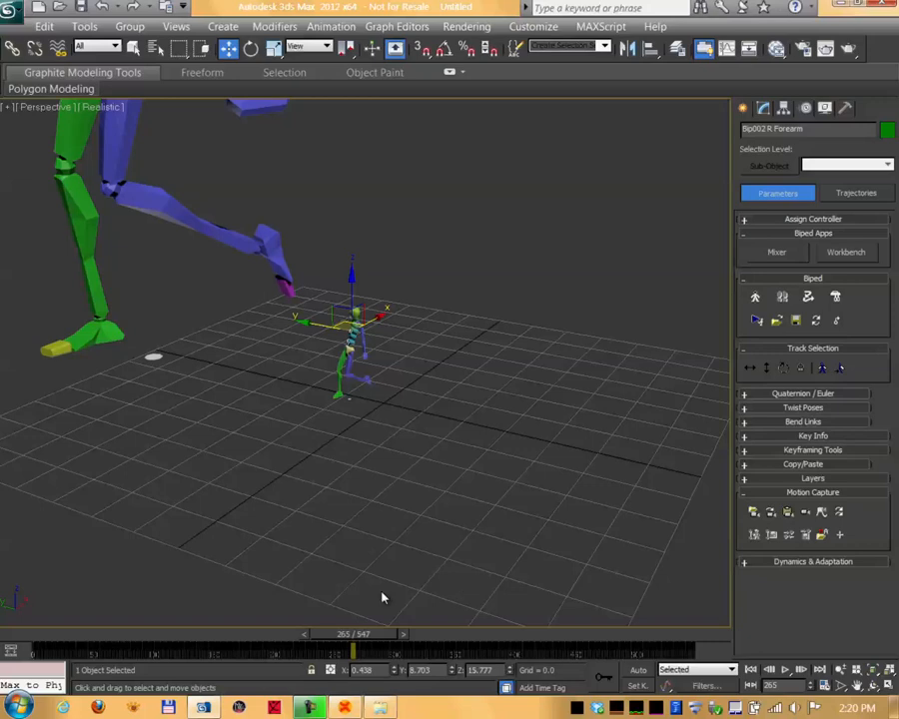
click(783, 669)
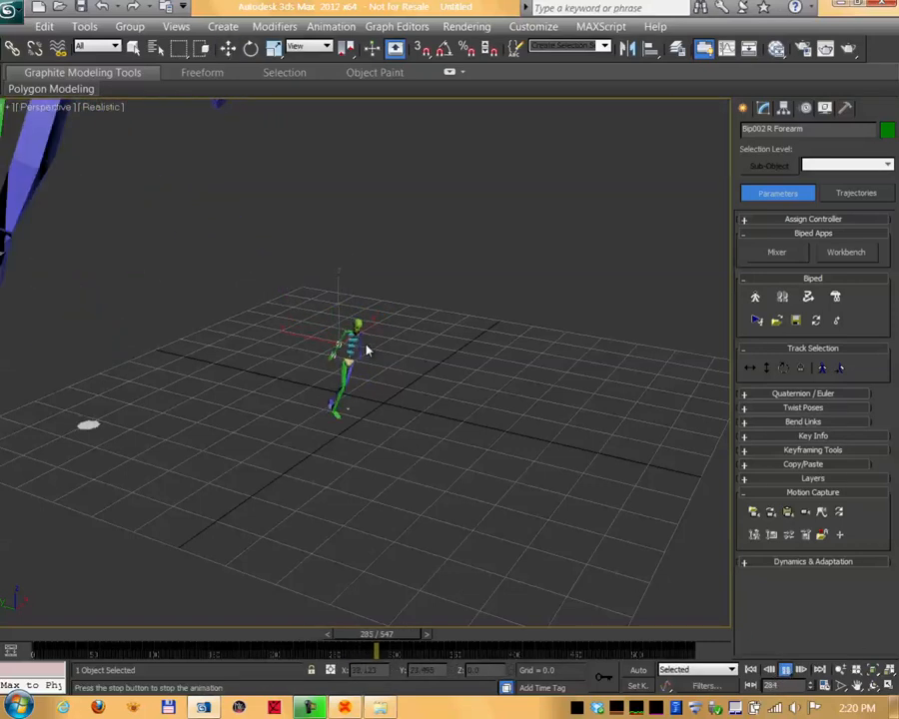